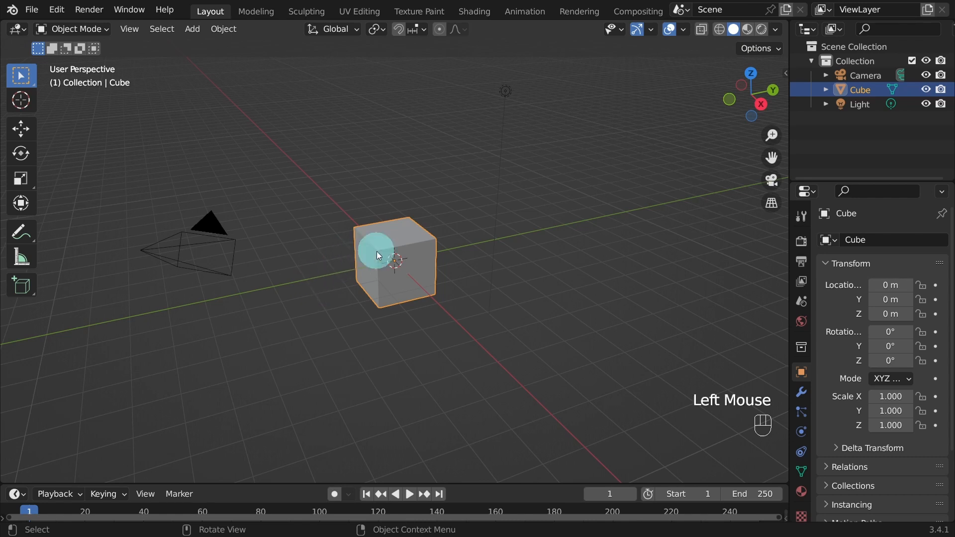
# Delete the selected default cube, confirming in the popup
pyautogui.press('x')
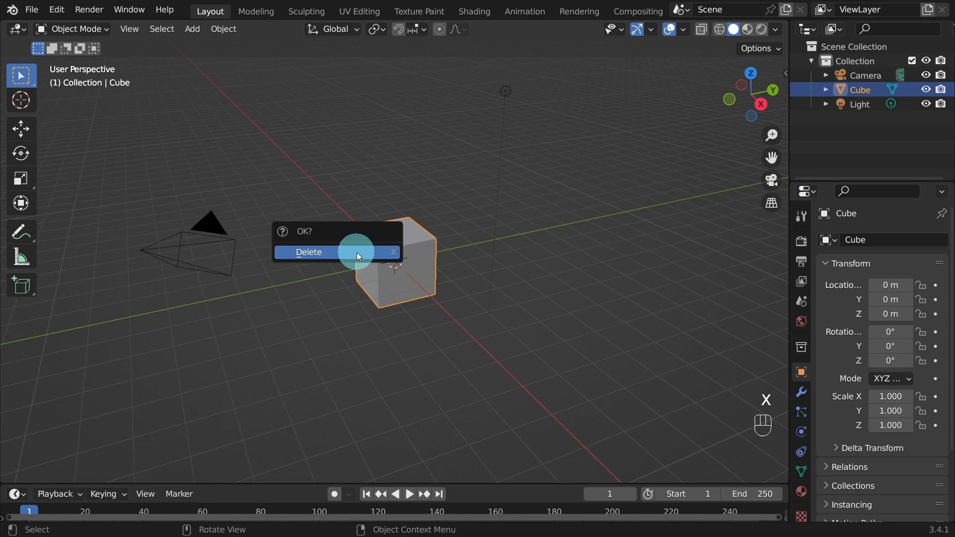
pyautogui.click(308, 252)
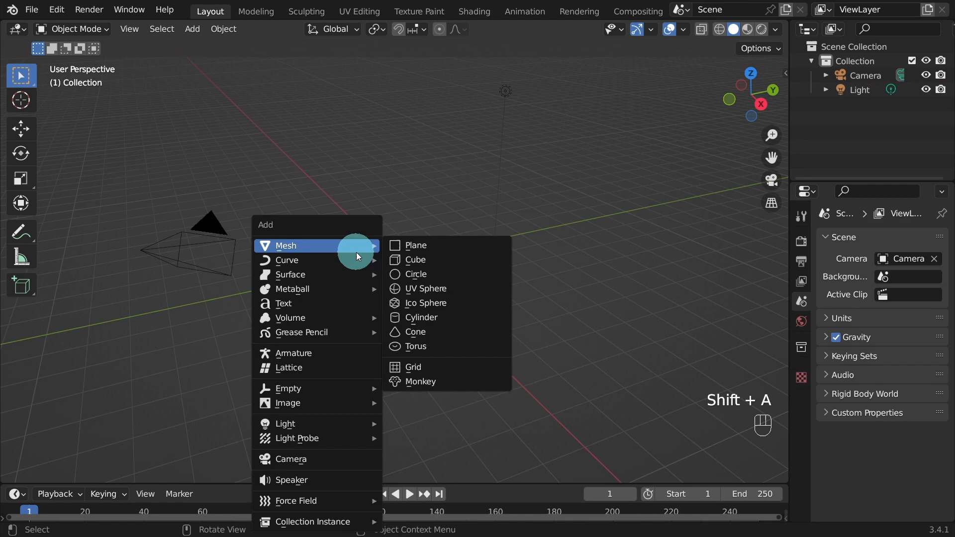
pyautogui.moveTo(448, 355)
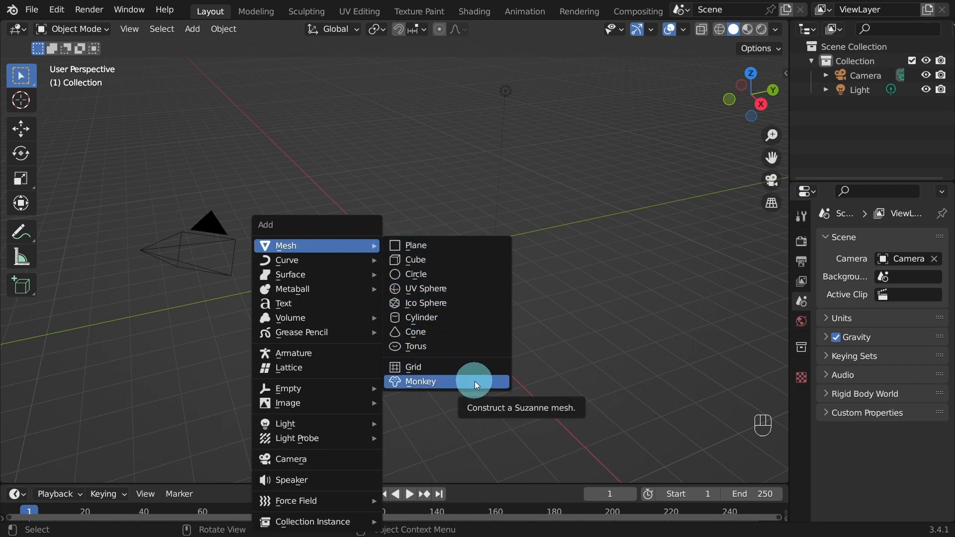
# Add a Monkey (Suzanne) mesh at the scene origin
pyautogui.click(420, 382)
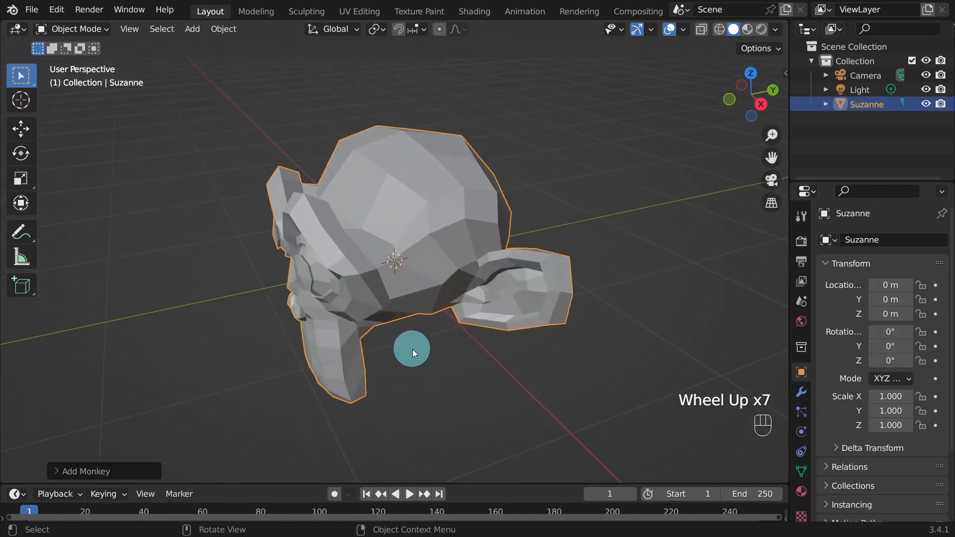
pyautogui.moveTo(414, 353); pyautogui.dragTo(517, 347)
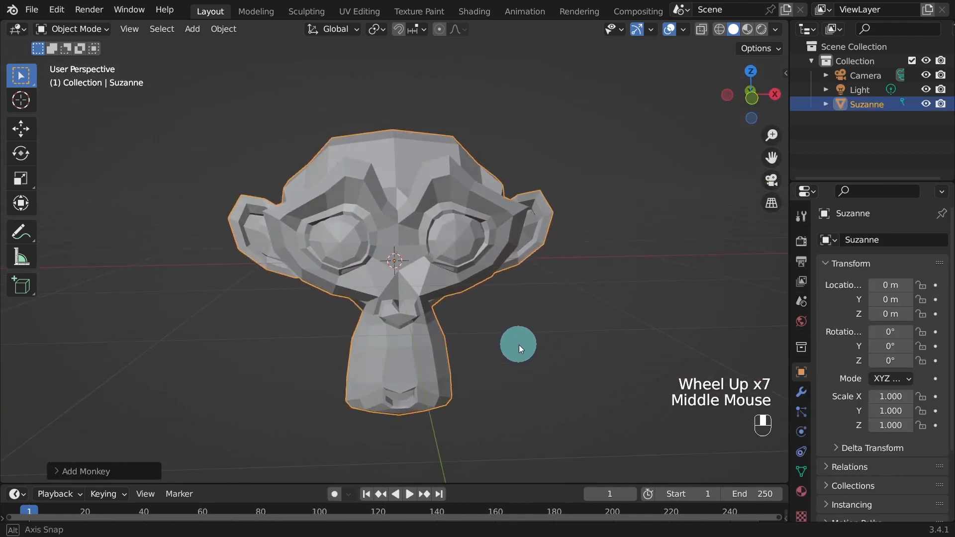
pyautogui.moveTo(518, 348); pyautogui.dragTo(530, 341)
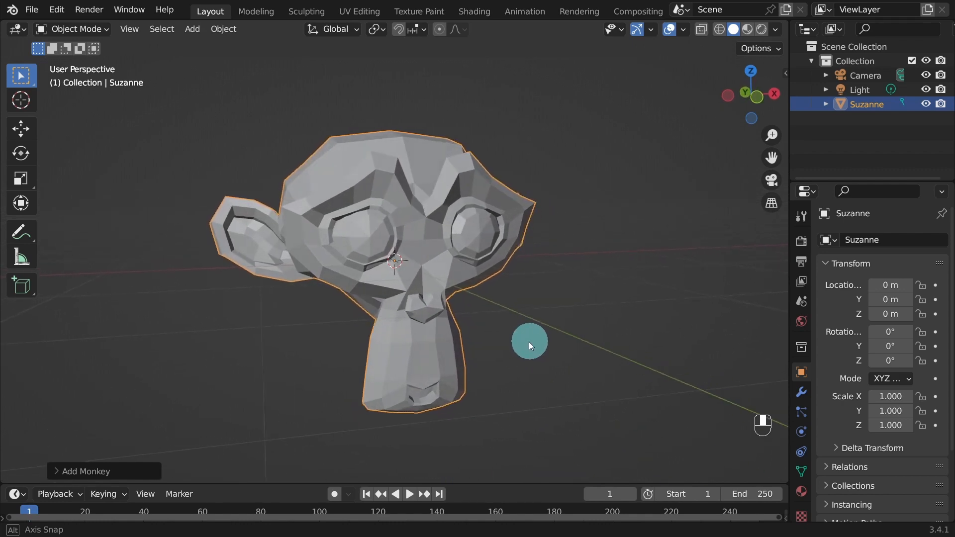
pyautogui.moveTo(529, 346); pyautogui.dragTo(221, 284)
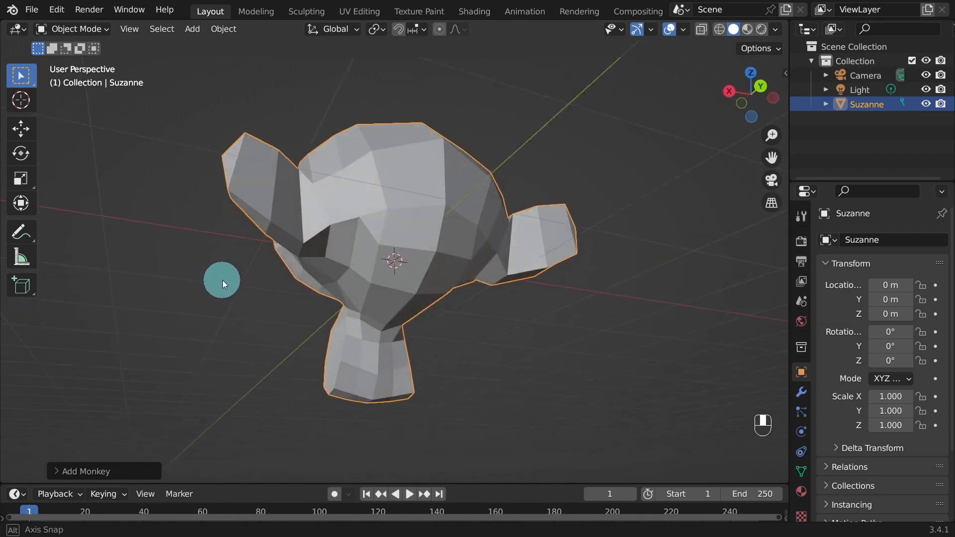
pyautogui.moveTo(222, 284); pyautogui.dragTo(447, 350)
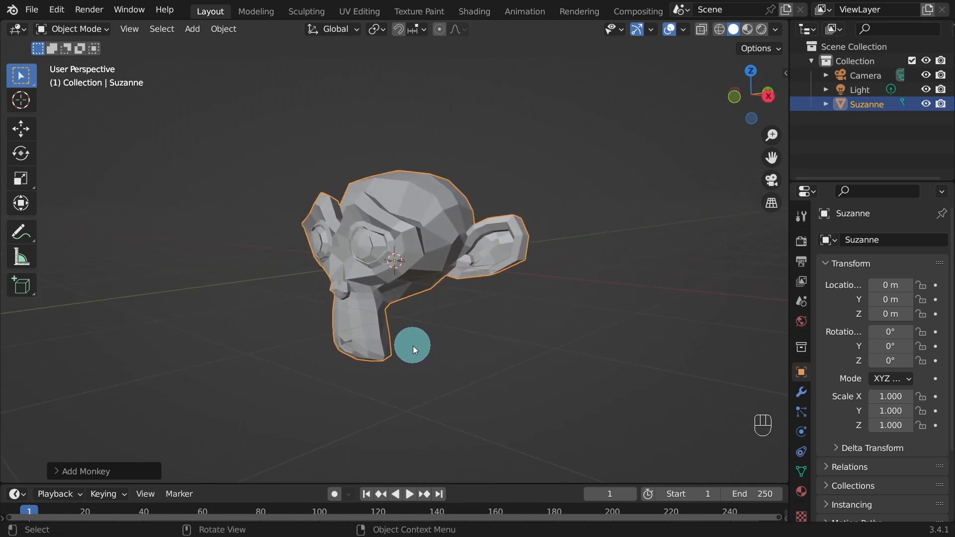
# Move Suzanne up along Z to about 0.955 m and reframe the view on it
pyautogui.moveTo(412, 347); pyautogui.dragTo(366, 301)
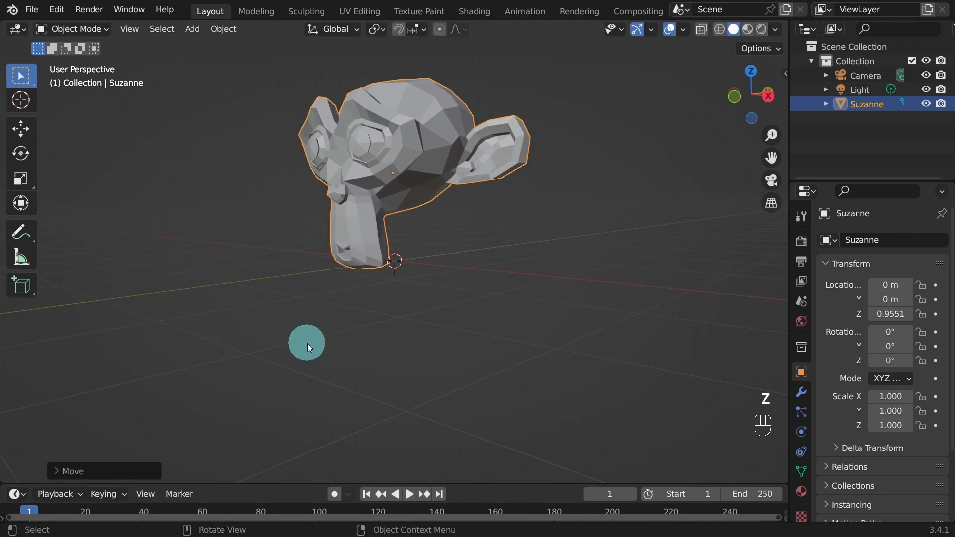
pyautogui.moveTo(307, 347); pyautogui.dragTo(362, 279)
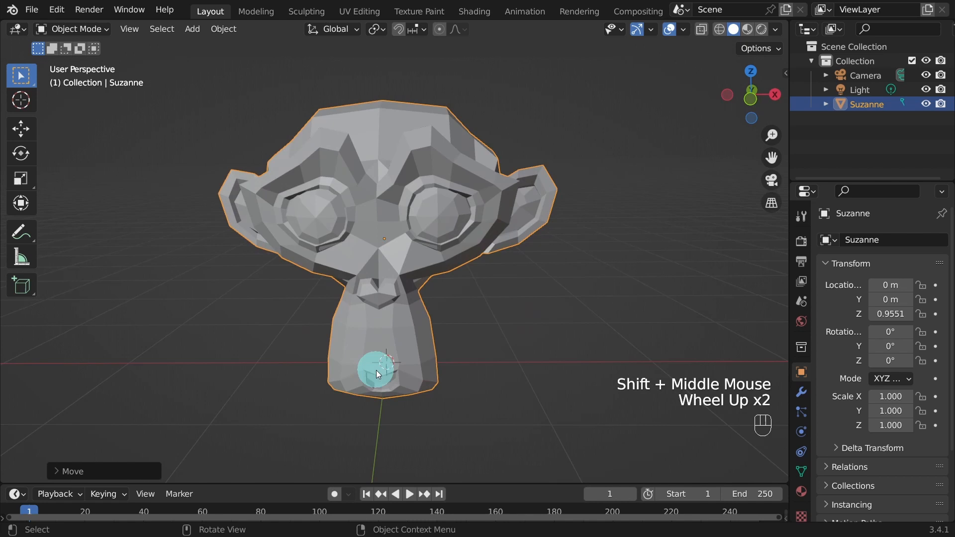
# Add a Subdivision Surface modifier to Suzanne with viewport levels 3, render levels 2
pyautogui.click(801, 392)
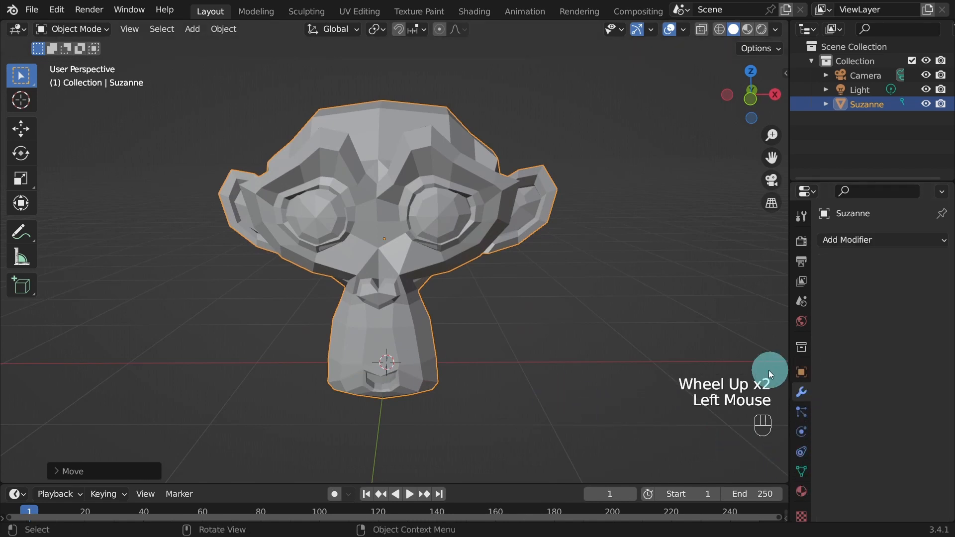
pyautogui.click(882, 240)
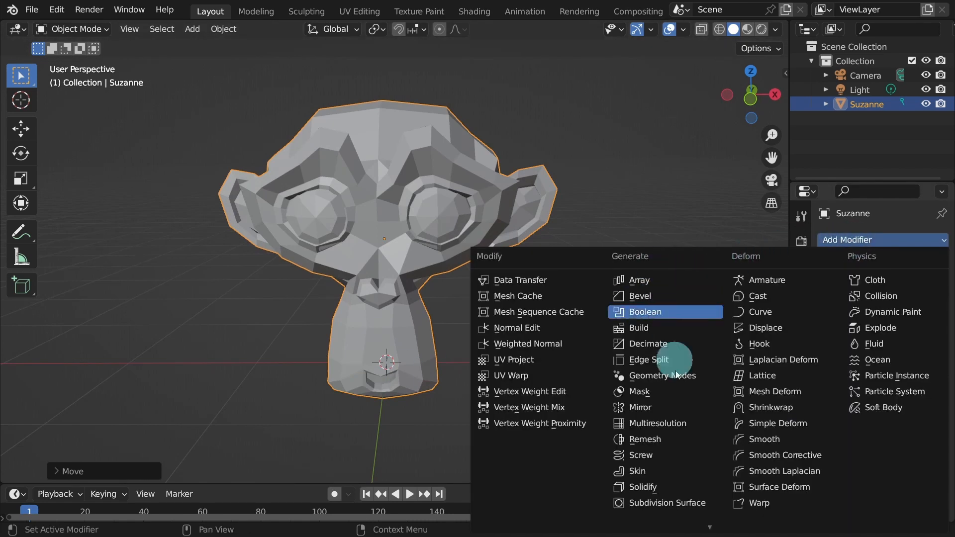
pyautogui.moveTo(684, 507)
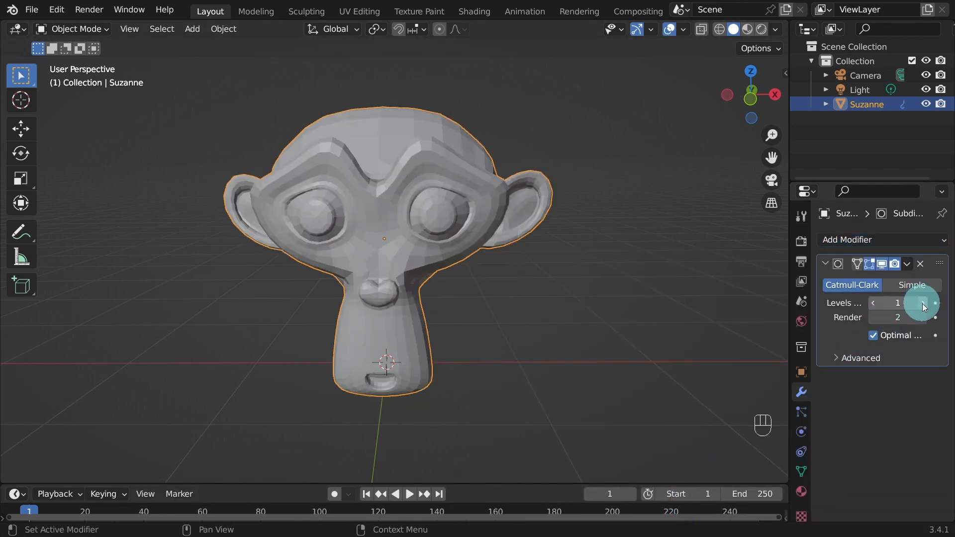
pyautogui.doubleClick(924, 302)
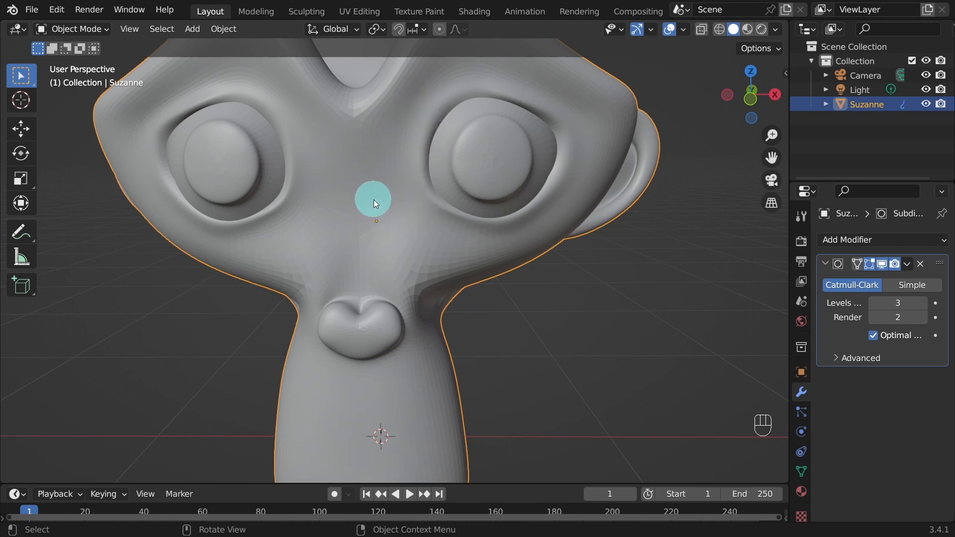
# Apply Shade Smooth to Suzanne and view it from a three-quarter angle
pyautogui.rightClick(375, 203)
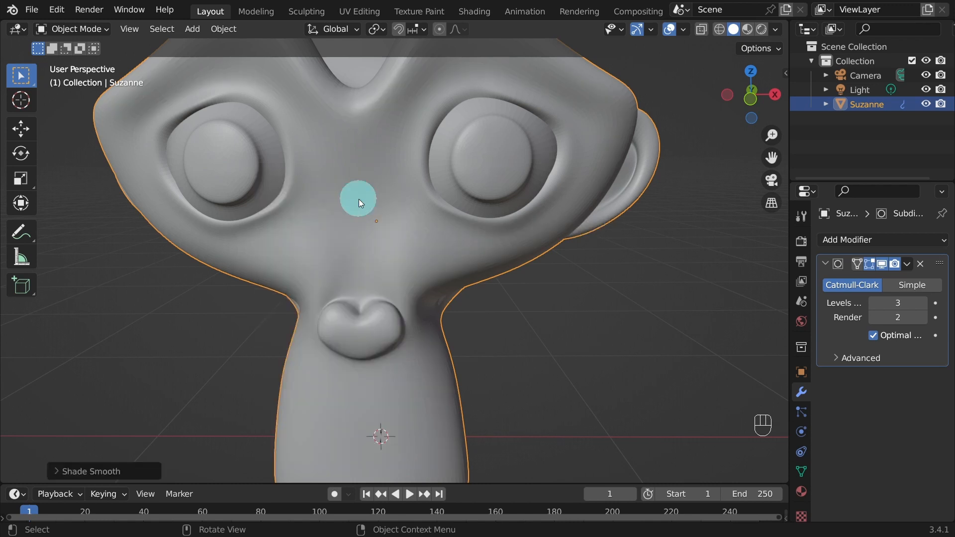
pyautogui.scroll(-3)
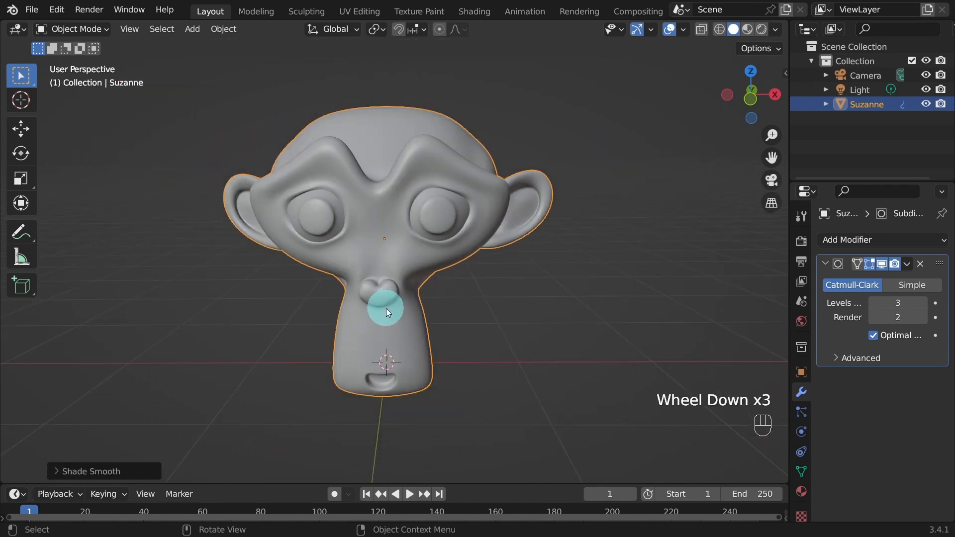
pyautogui.moveTo(384, 310); pyautogui.dragTo(350, 329)
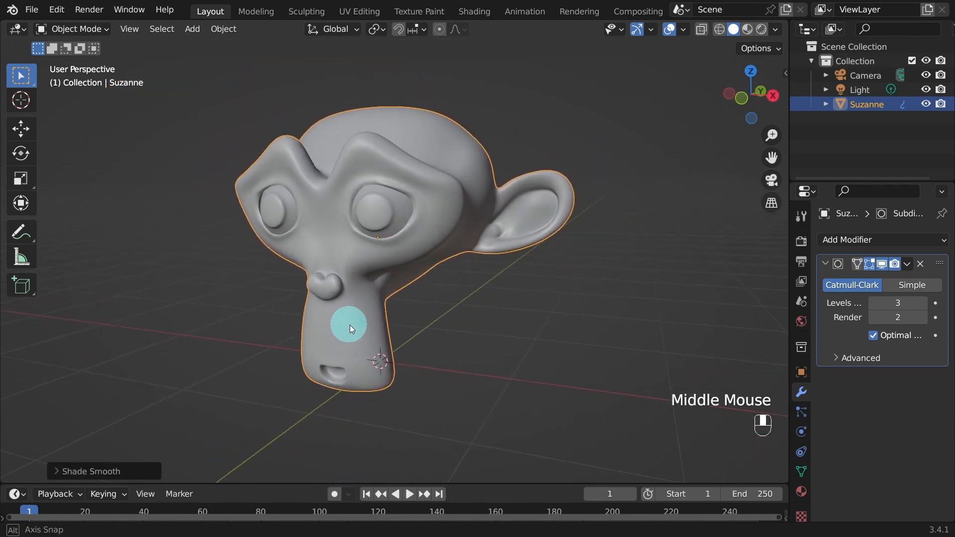
pyautogui.moveTo(349, 329); pyautogui.dragTo(499, 367)
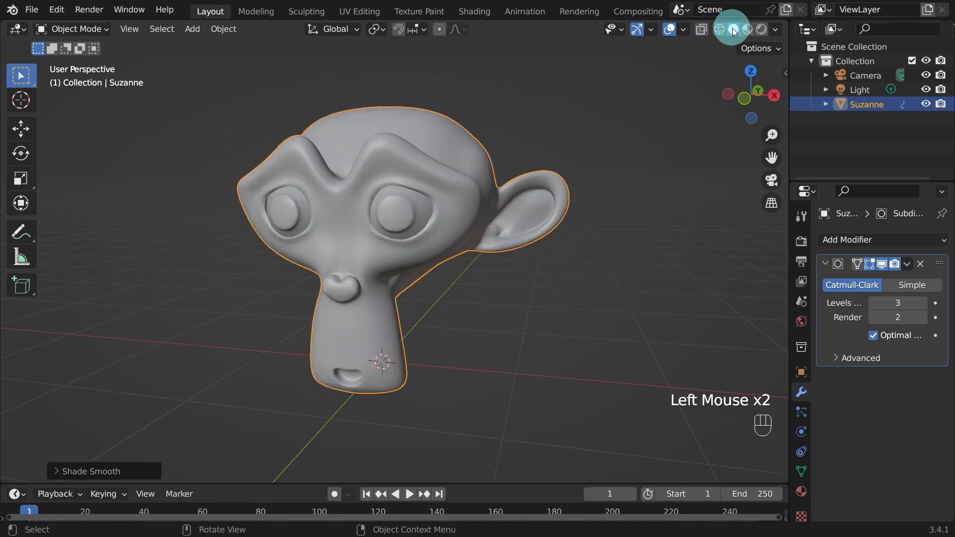
# Compare studio light presets in Viewport Shading and settle on the first neutral studio light
pyautogui.click(774, 29)
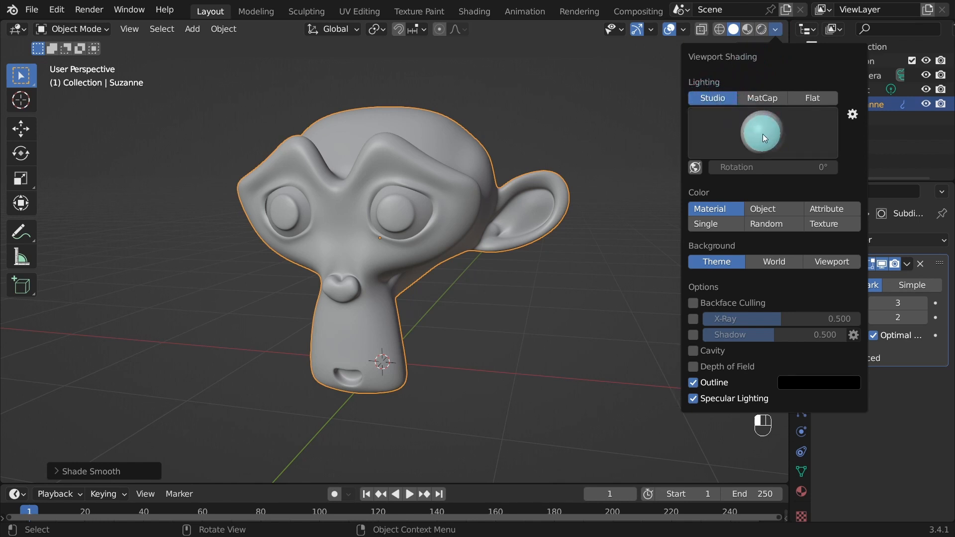
pyautogui.click(763, 133)
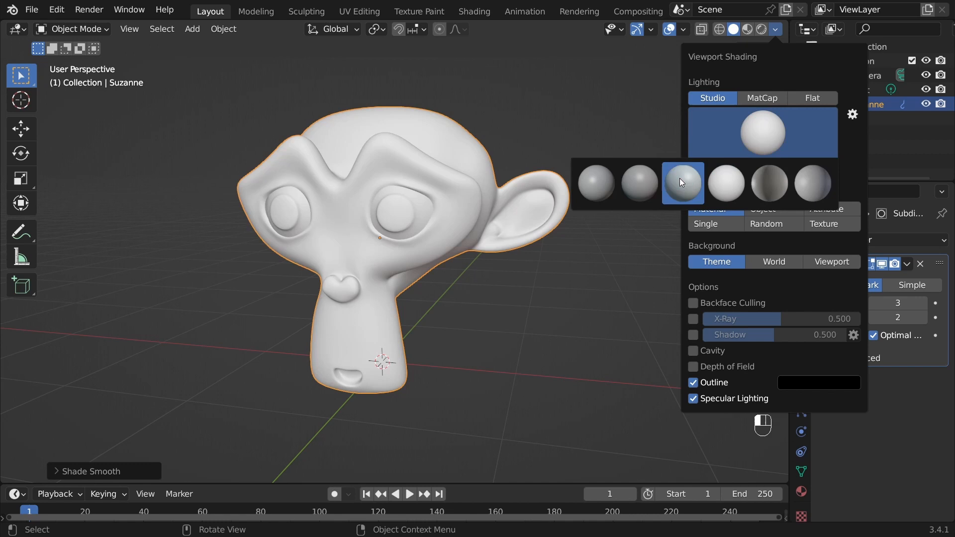
pyautogui.click(640, 183)
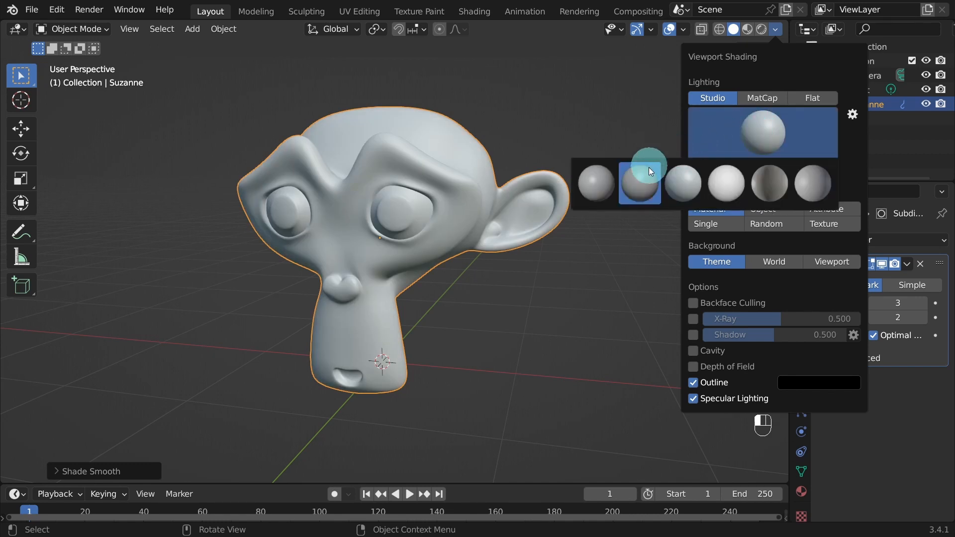
pyautogui.click(640, 183)
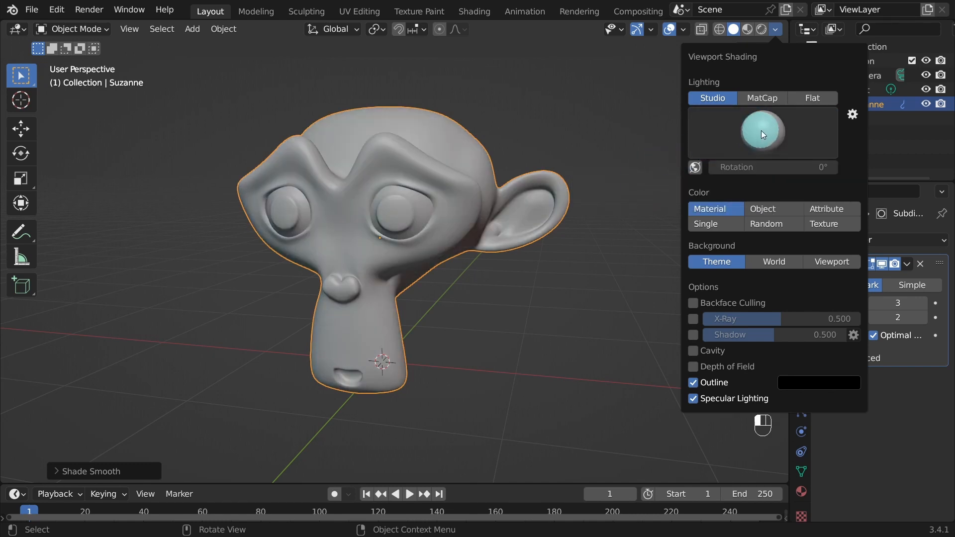
pyautogui.click(762, 133)
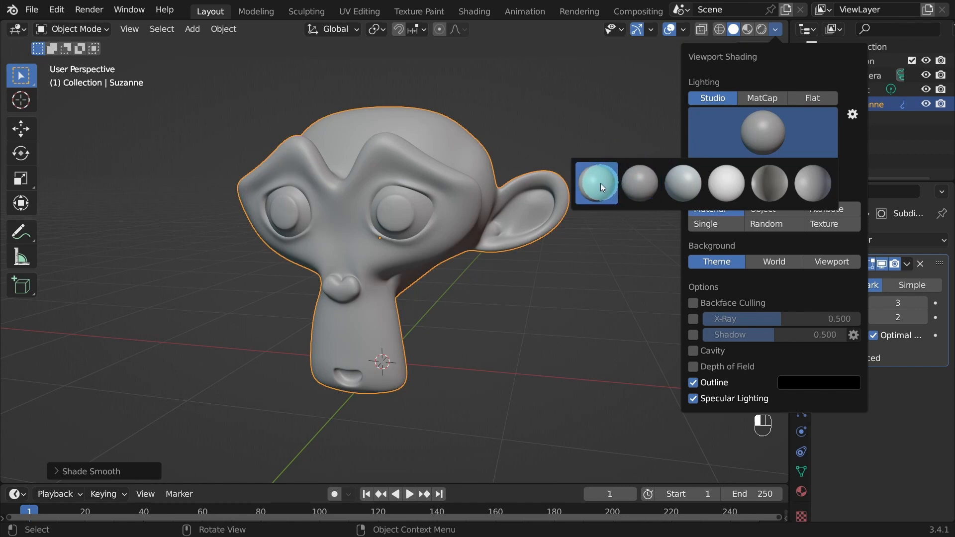
pyautogui.click(596, 183)
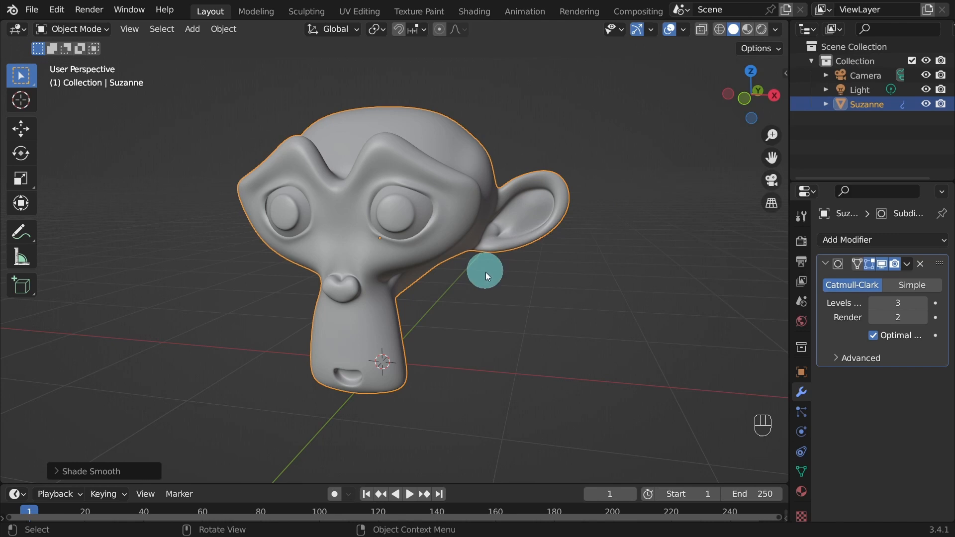
# Orbit and recentre the view around the monkey head
pyautogui.moveTo(484, 270); pyautogui.dragTo(255, 266)
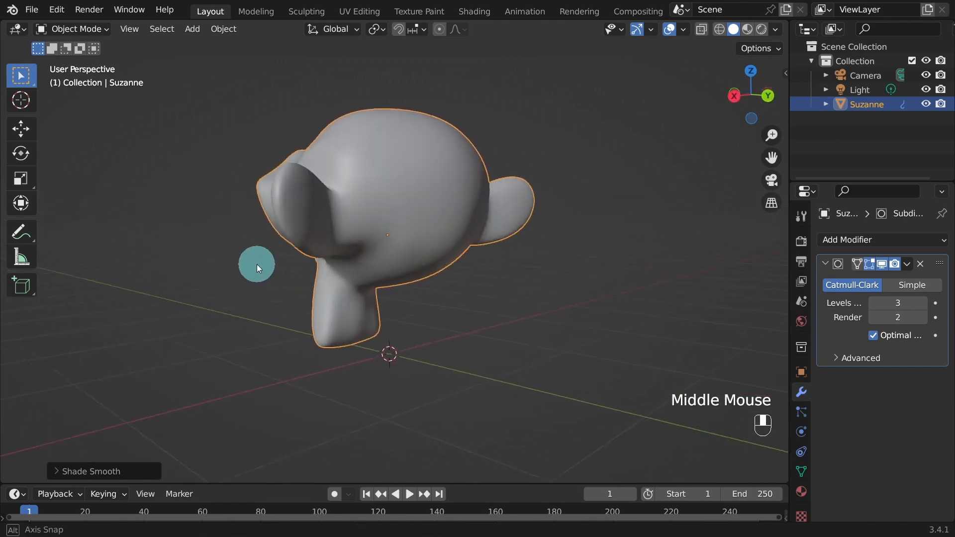
pyautogui.moveTo(255, 268); pyautogui.dragTo(471, 284)
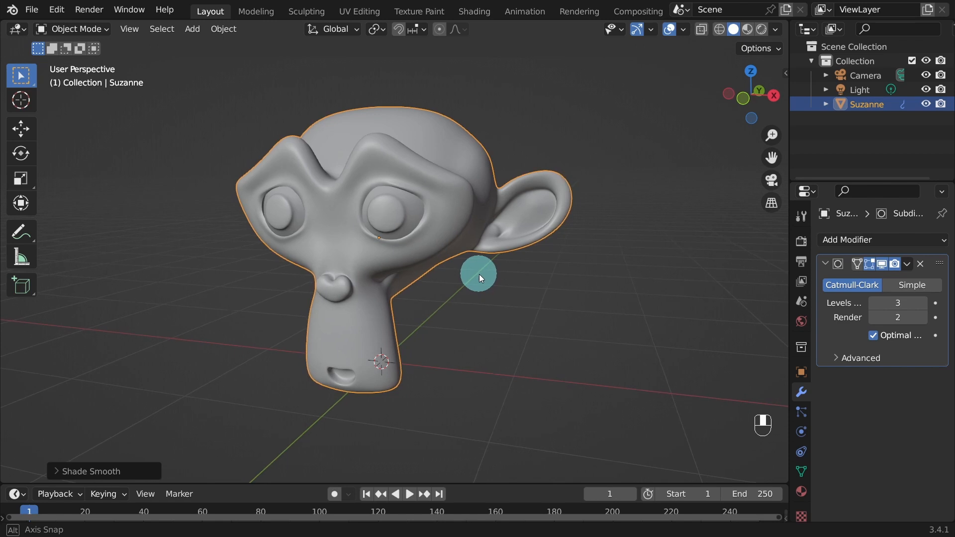
pyautogui.moveTo(478, 278); pyautogui.dragTo(444, 269)
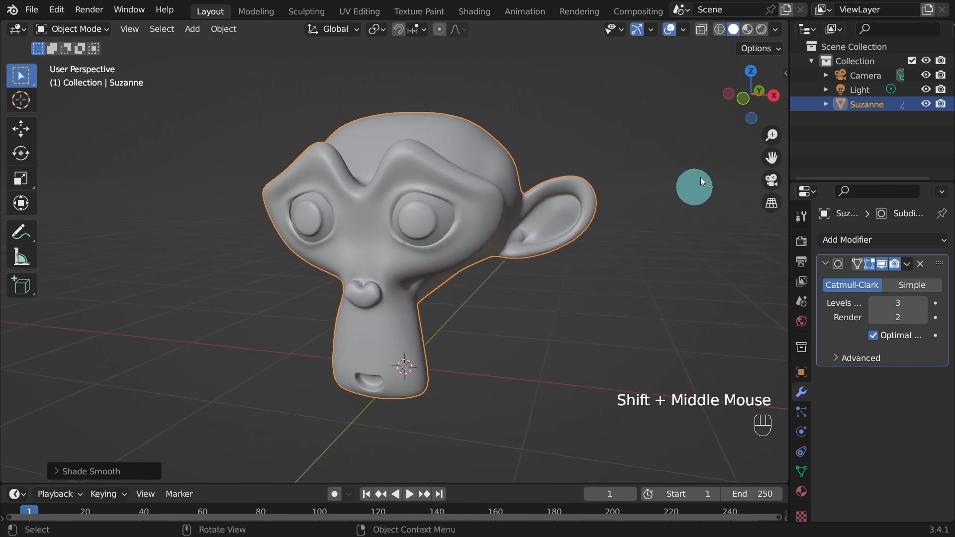
# In Viewport Shading, switch Background from theme to a viewport-only custom colour
pyautogui.click(776, 29)
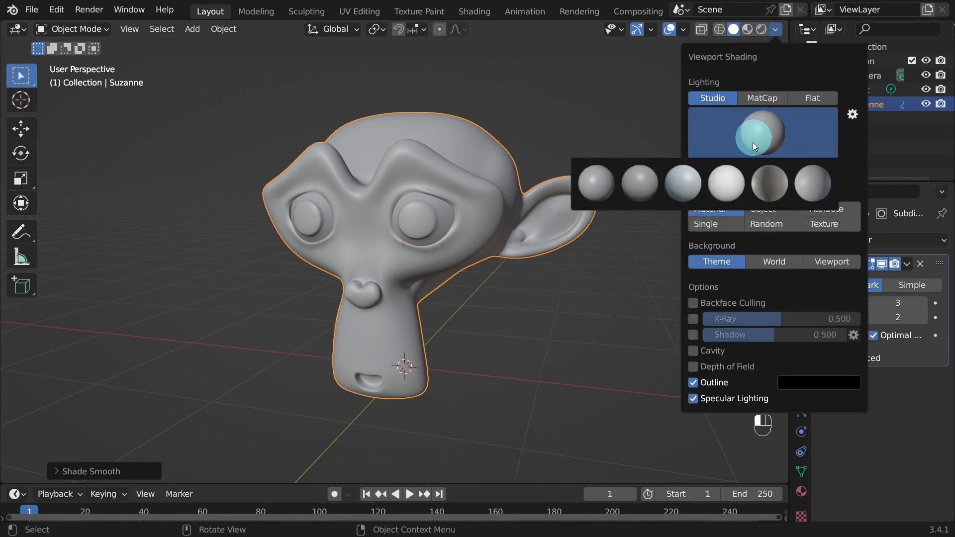
pyautogui.click(683, 183)
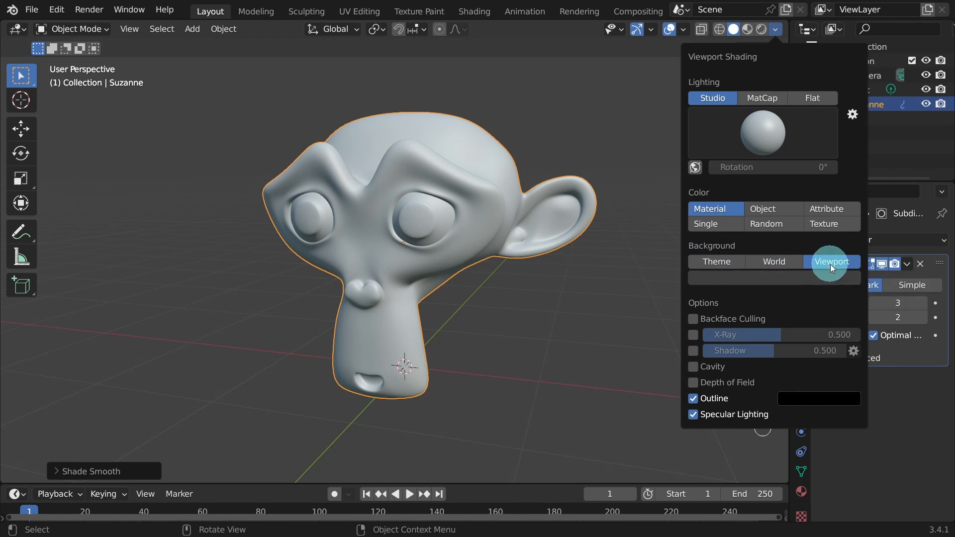
pyautogui.moveTo(820, 276)
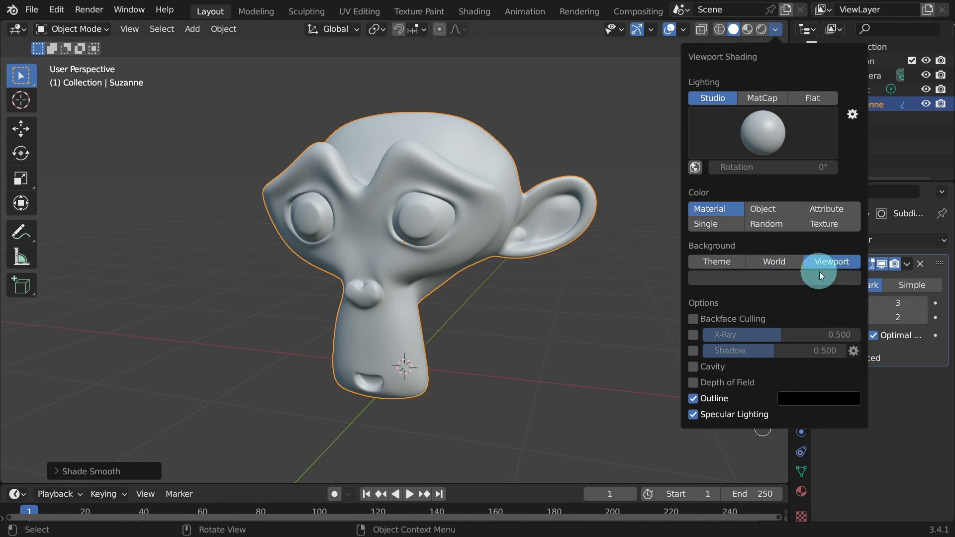
pyautogui.moveTo(826, 262)
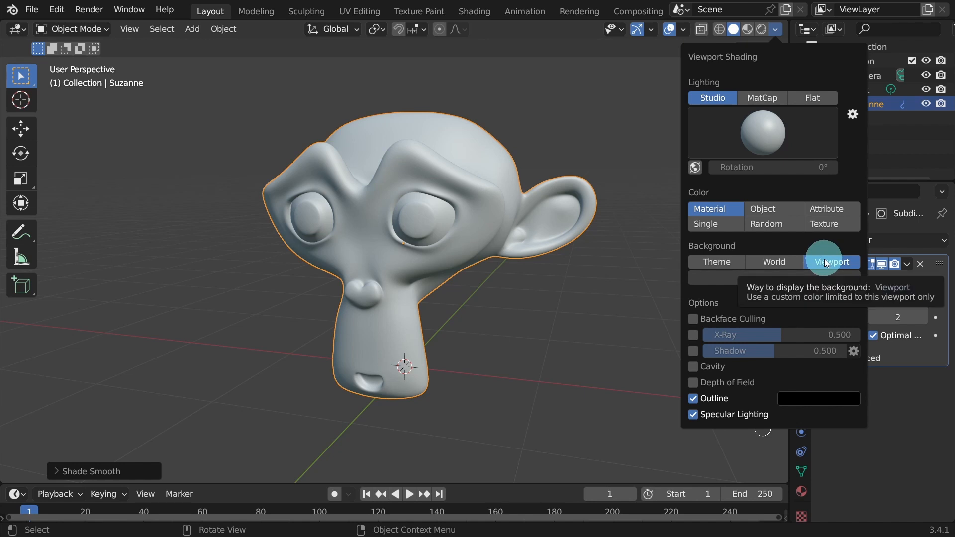
pyautogui.click(832, 262)
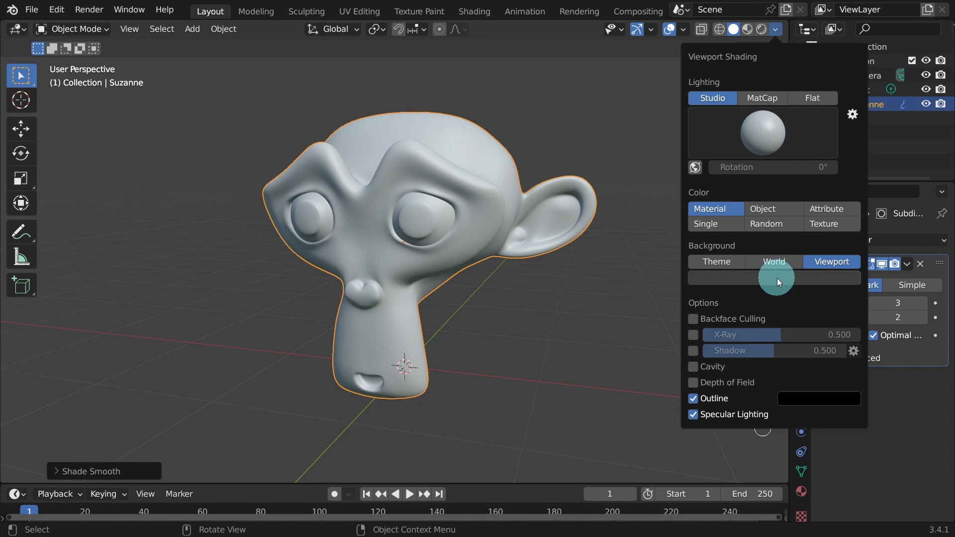
# Set the viewport background colour to teal by hex value (1055…)
pyautogui.click(775, 279)
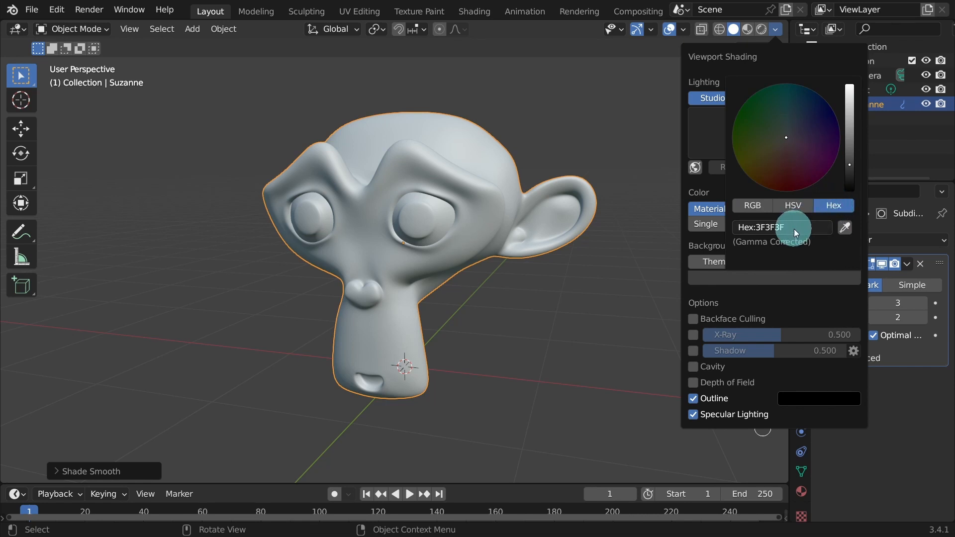
pyautogui.click(782, 227)
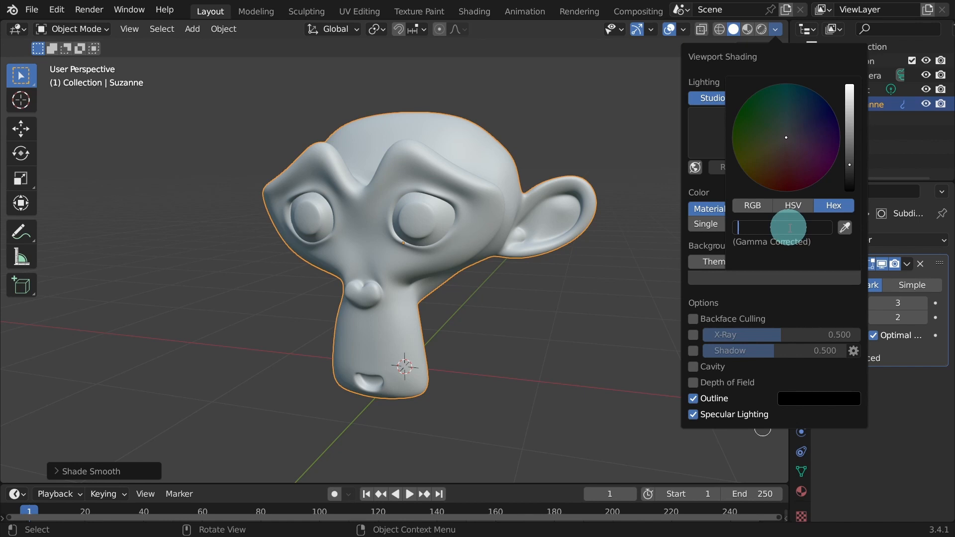
pyautogui.write('1')
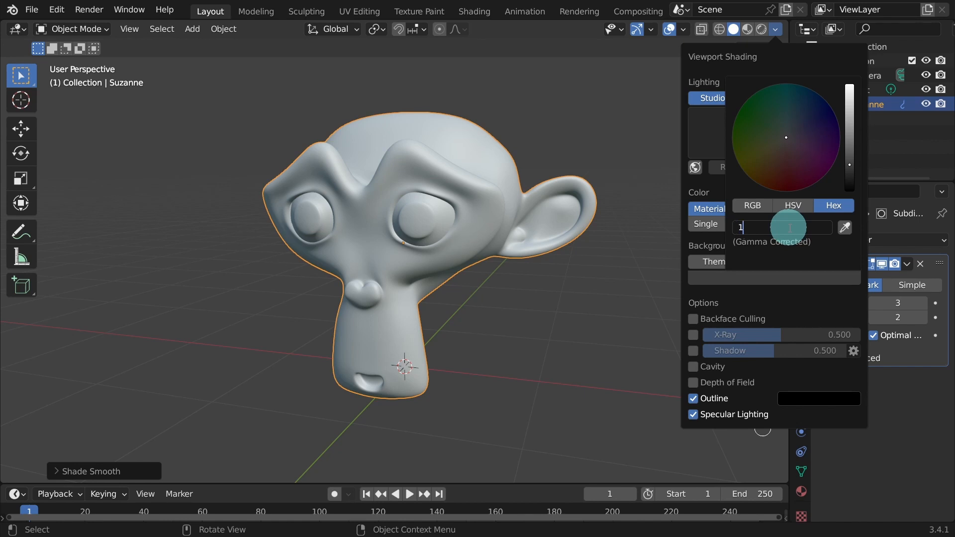
pyautogui.write('055')
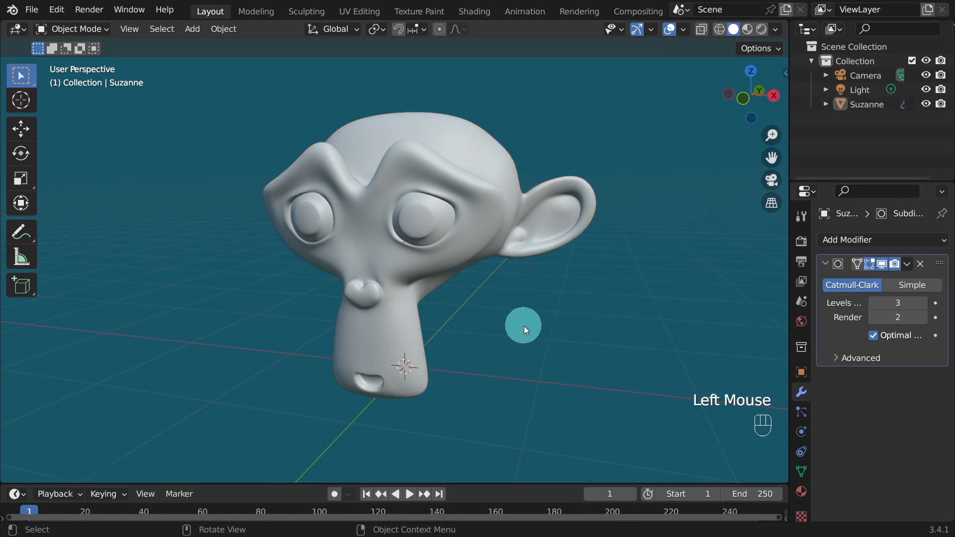
pyautogui.scroll(3)
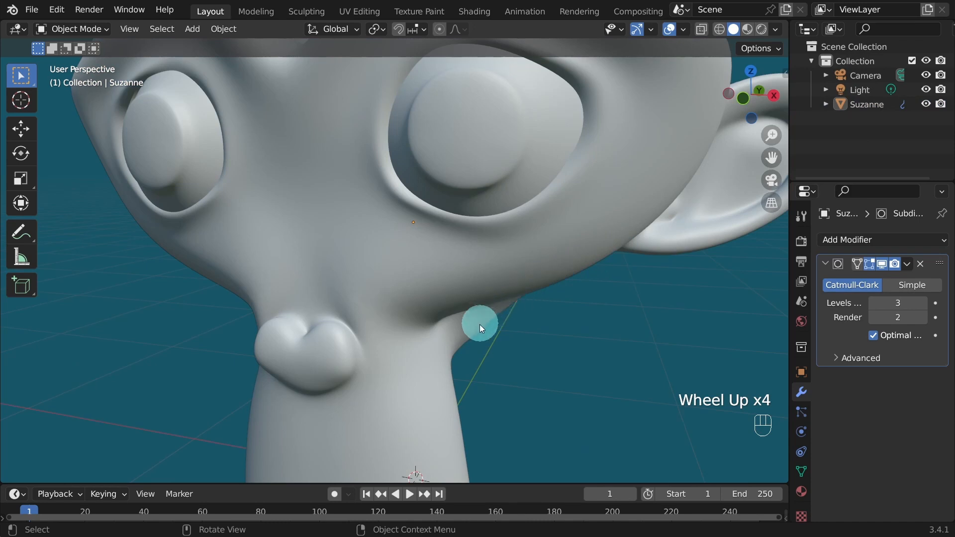
pyautogui.moveTo(70, 101)
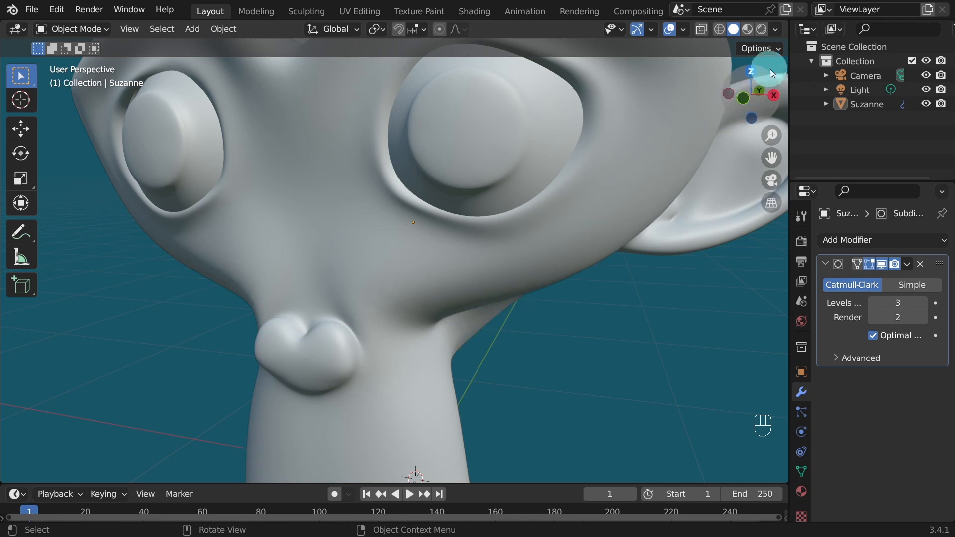
pyautogui.click(774, 29)
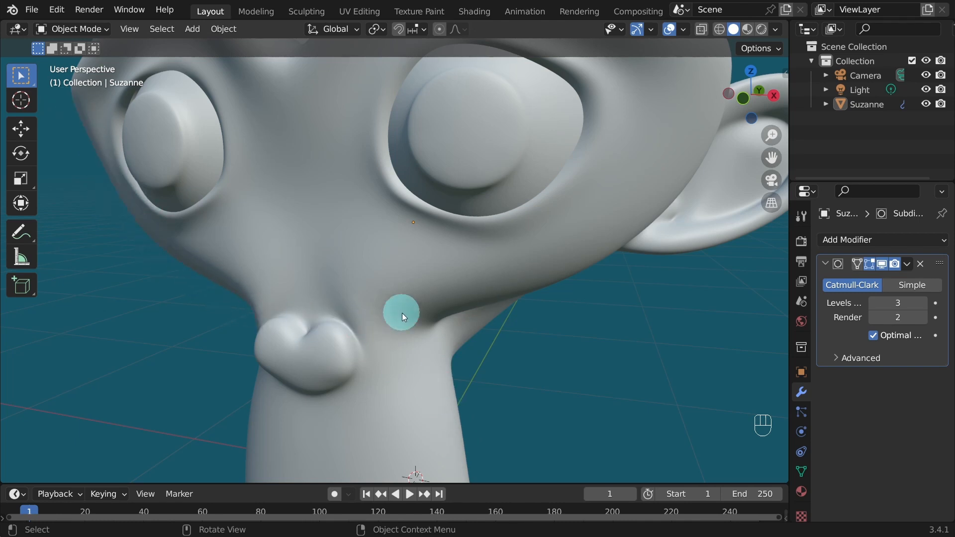
pyautogui.scroll(-3)
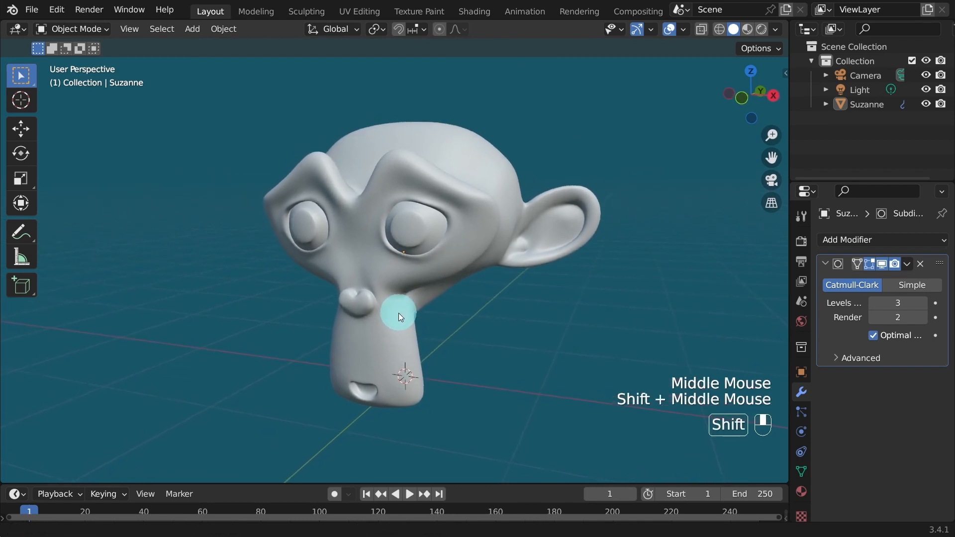
# Hide the floor grid and turn all viewport overlays off, leaving Suzanne on plain teal
pyautogui.moveTo(399, 316); pyautogui.dragTo(474, 353)
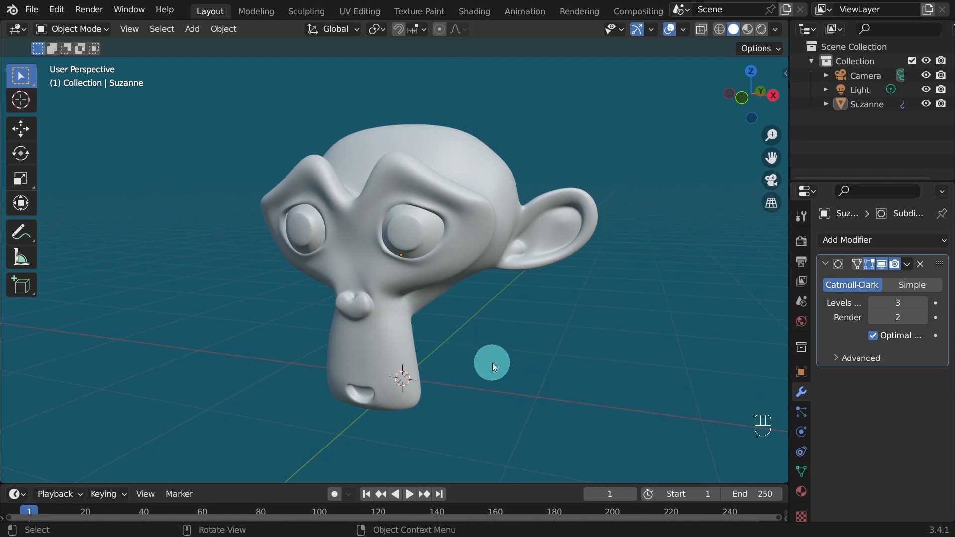
pyautogui.moveTo(489, 390)
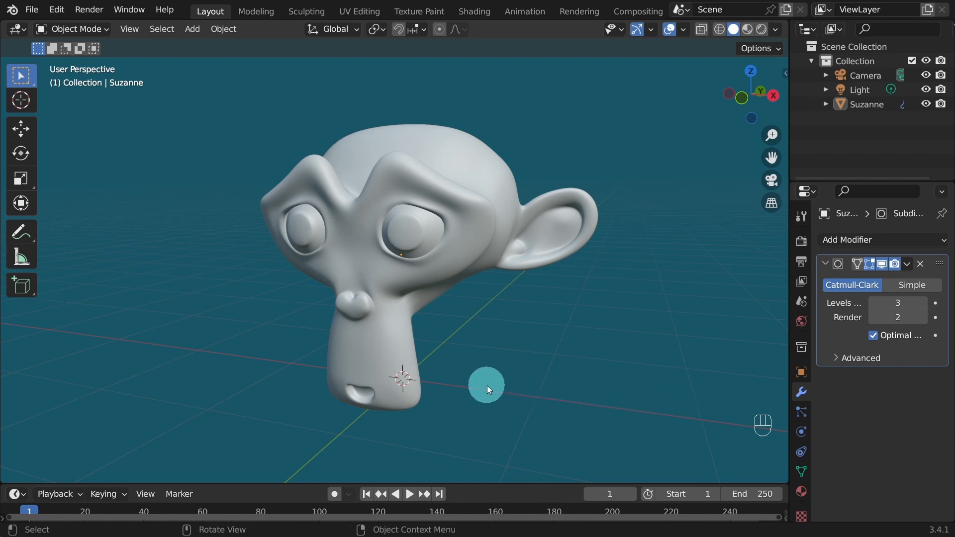
pyautogui.moveTo(489, 293)
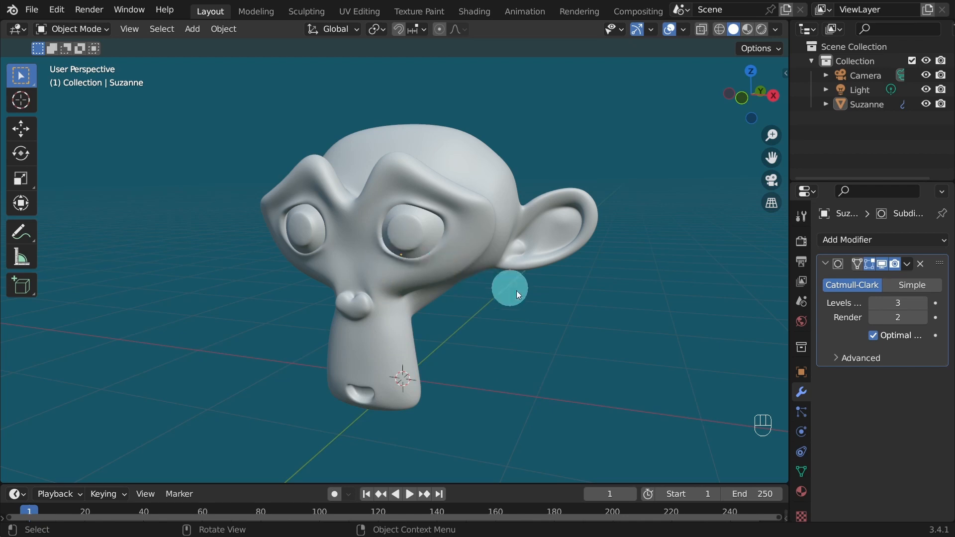
pyautogui.moveTo(634, 323)
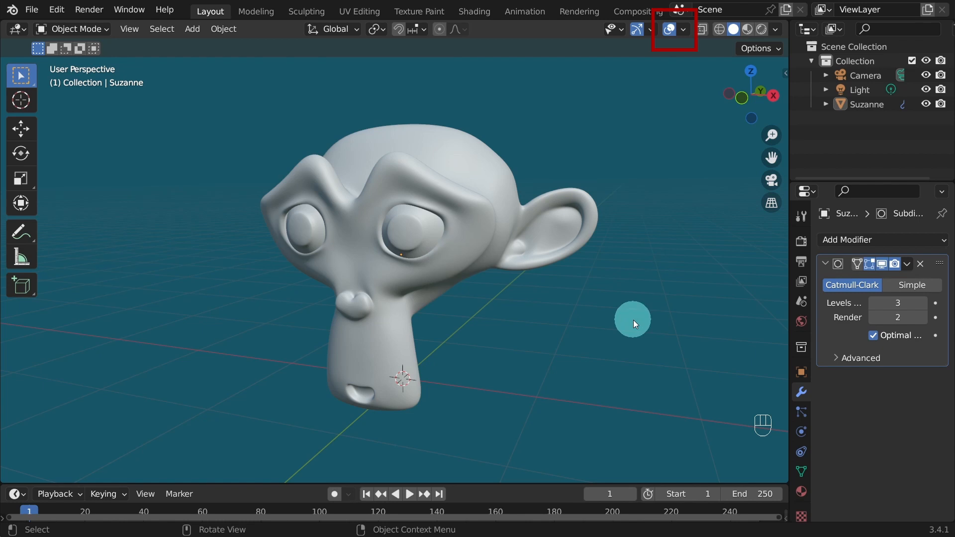
pyautogui.moveTo(680, 65)
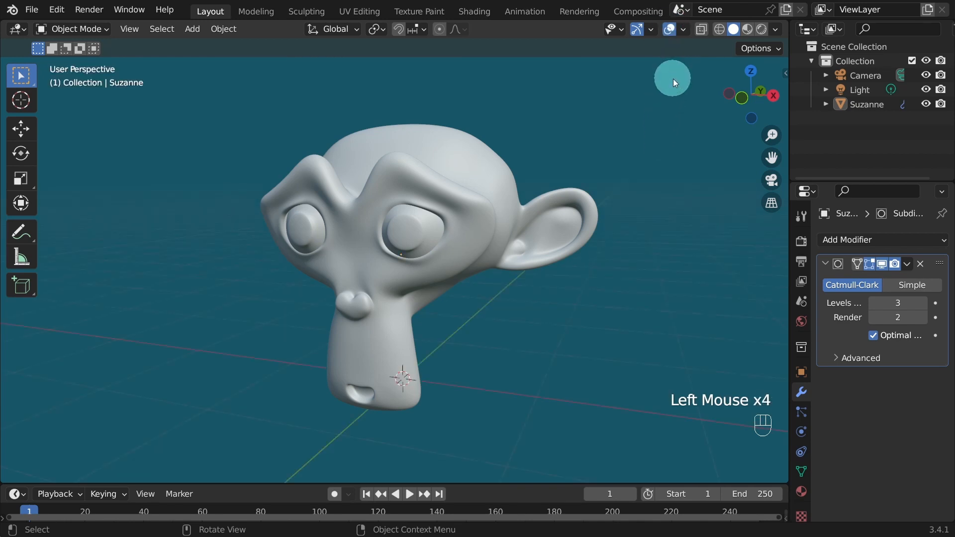
pyautogui.click(683, 29)
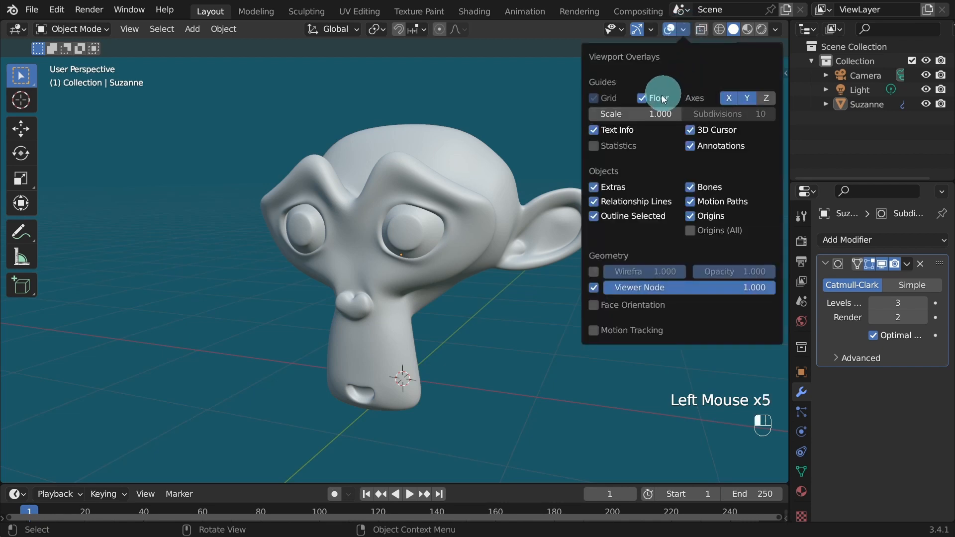
pyautogui.click(641, 98)
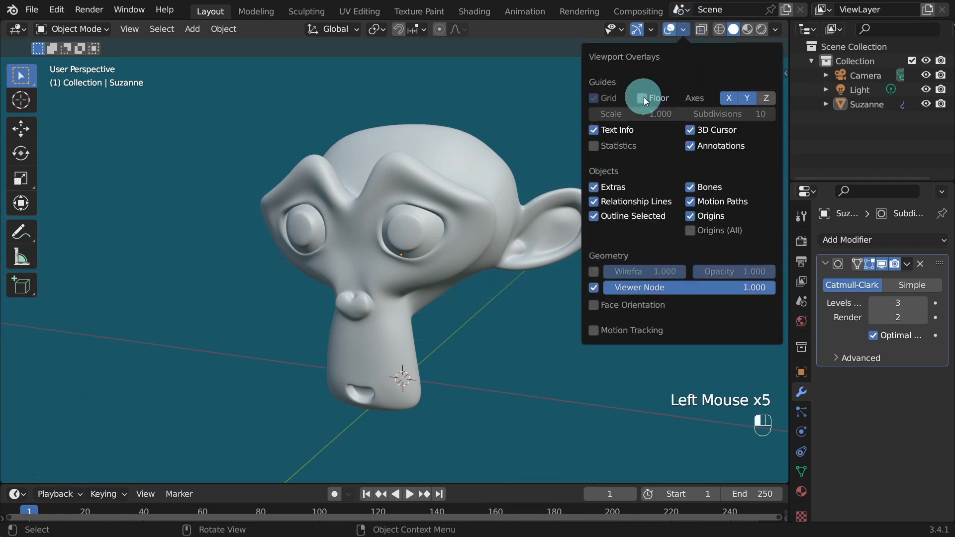
pyautogui.click(644, 97)
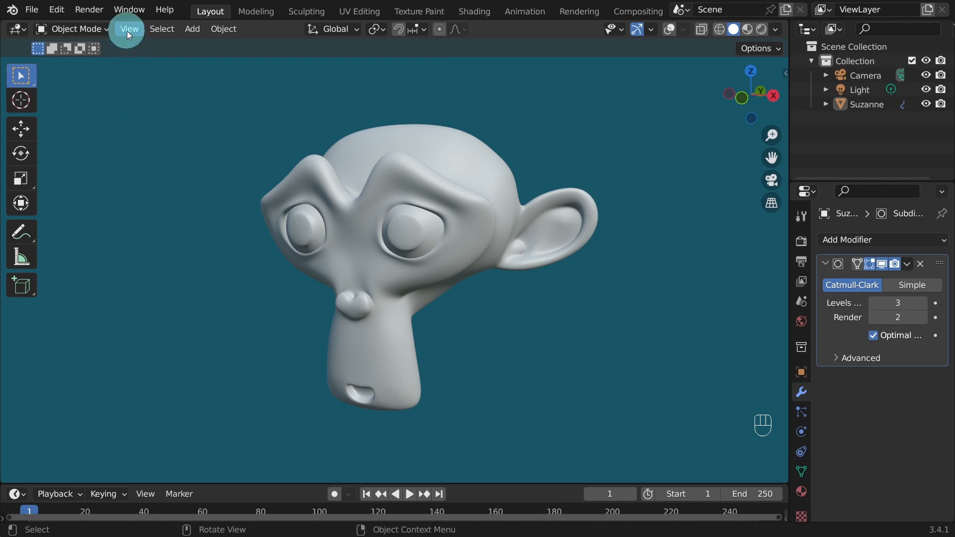
# Render the viewport via View > Viewport Render Image and bring up its Image menu
pyautogui.click(130, 28)
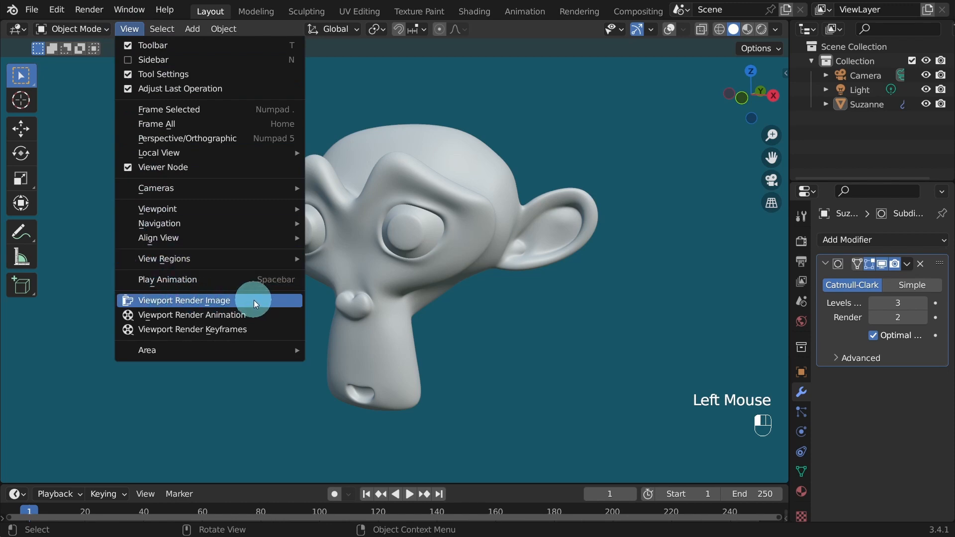
pyautogui.click(183, 300)
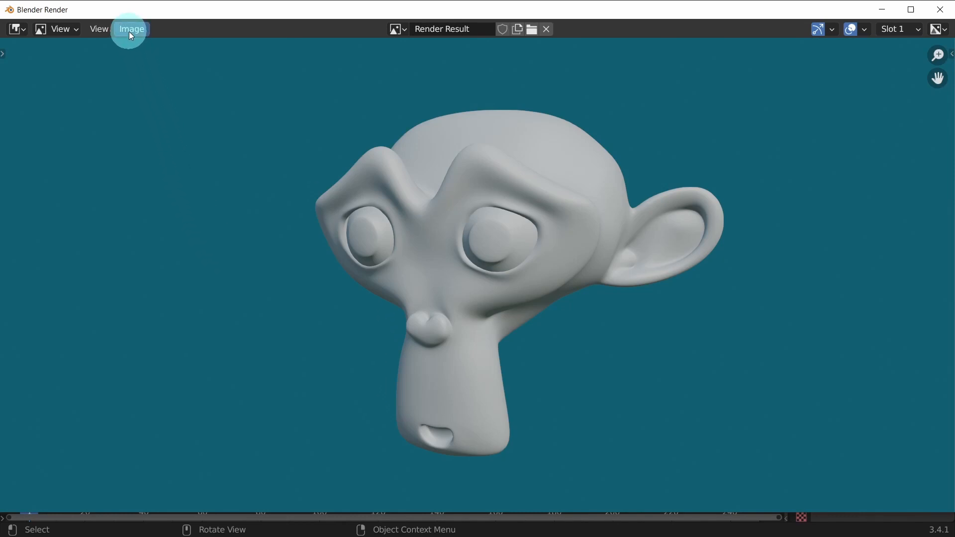
pyautogui.click(131, 28)
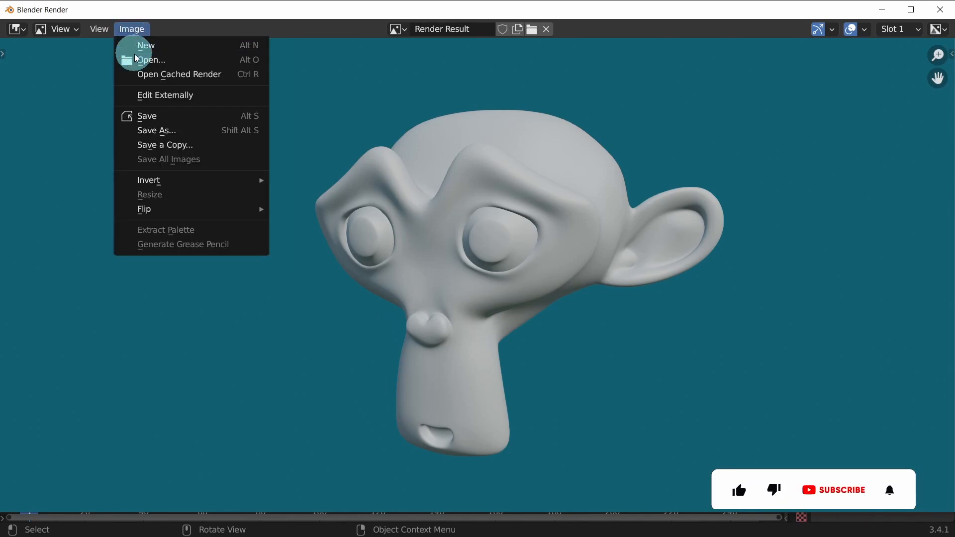